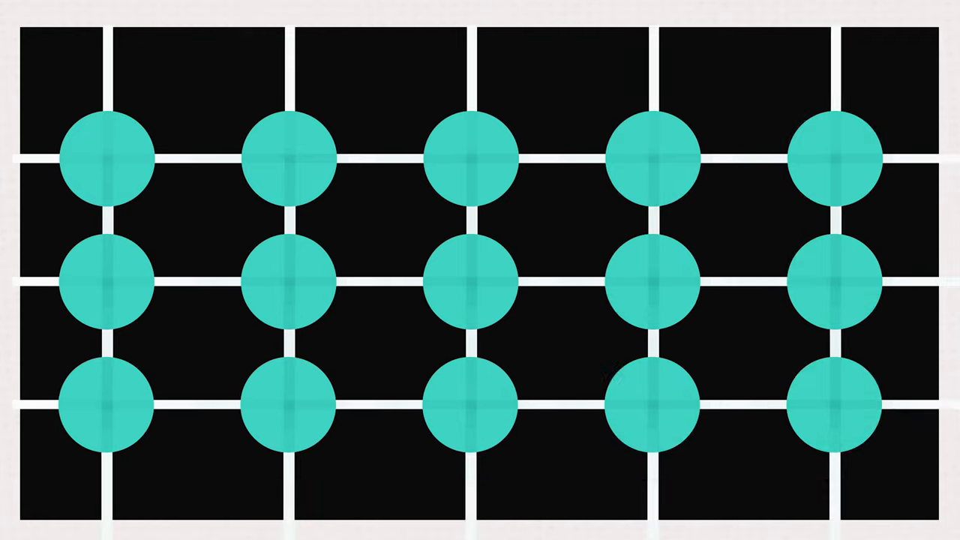
pyautogui.click(836, 291)
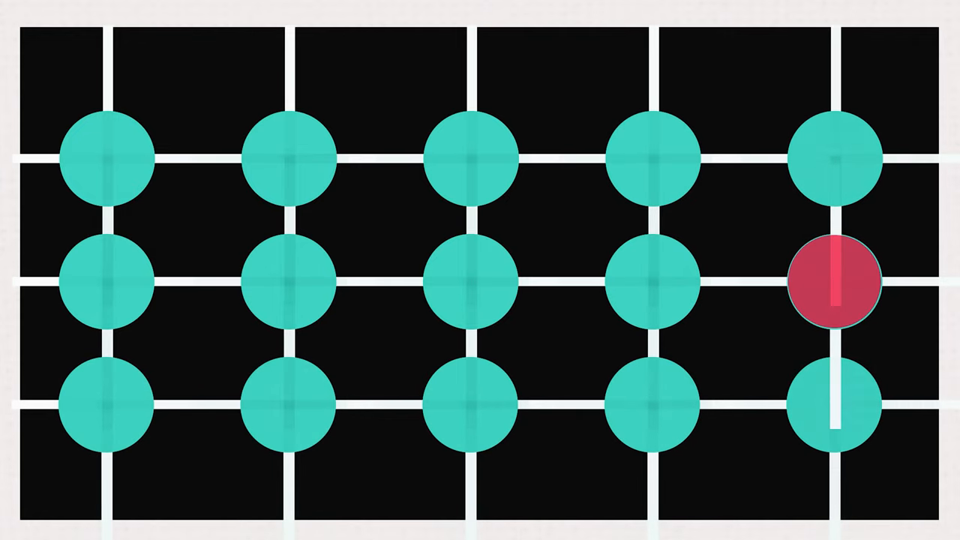